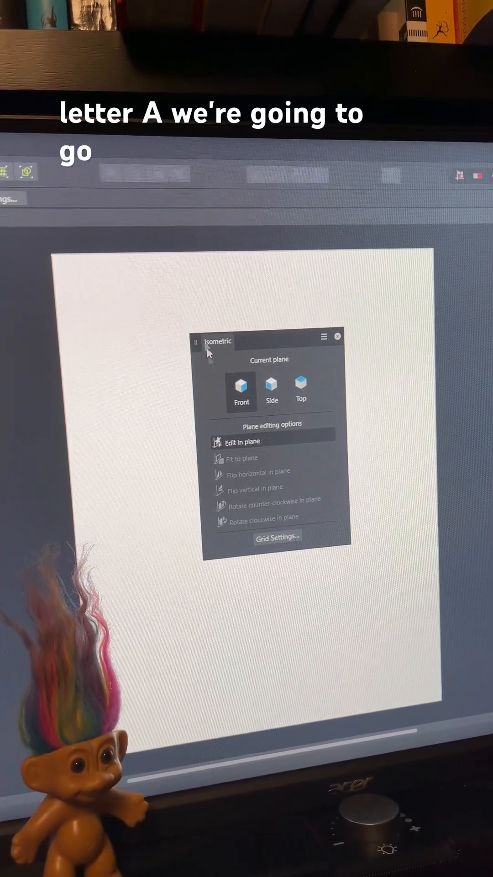
Choose the Front plane in the Isometric panel for in-plane editing.
click(276, 537)
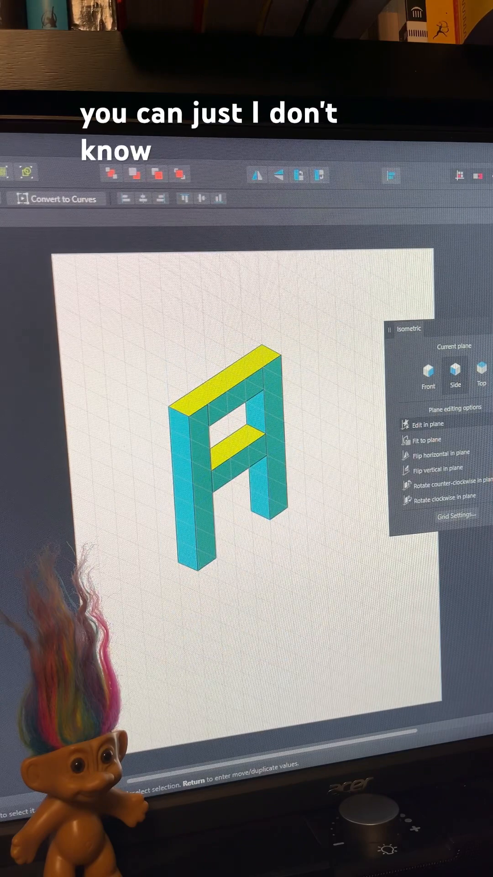
Select the whole isometric letter A to give it a dark outline stroke.
click(218, 442)
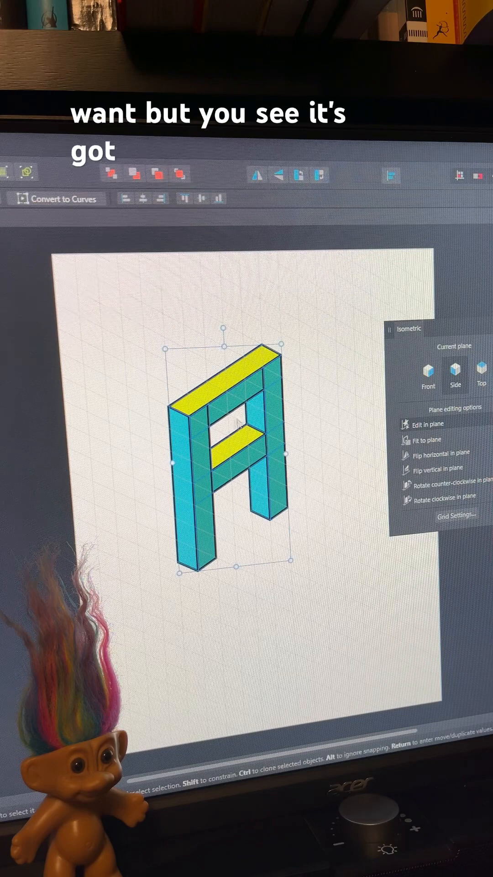